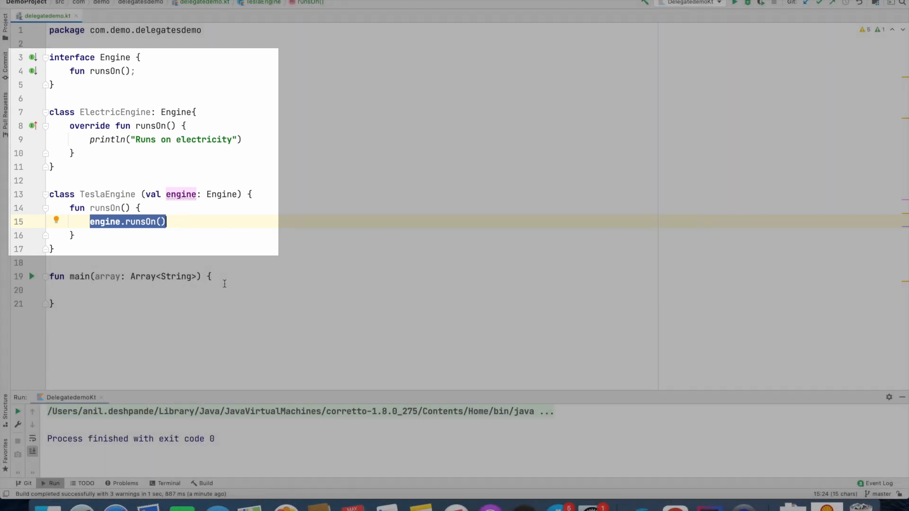
# Step: In main, build sampleEngine as TeslaEngine(ElectricEngine()), call sampleEngine.runsOn(), and run the program
pyautogui.write('va')
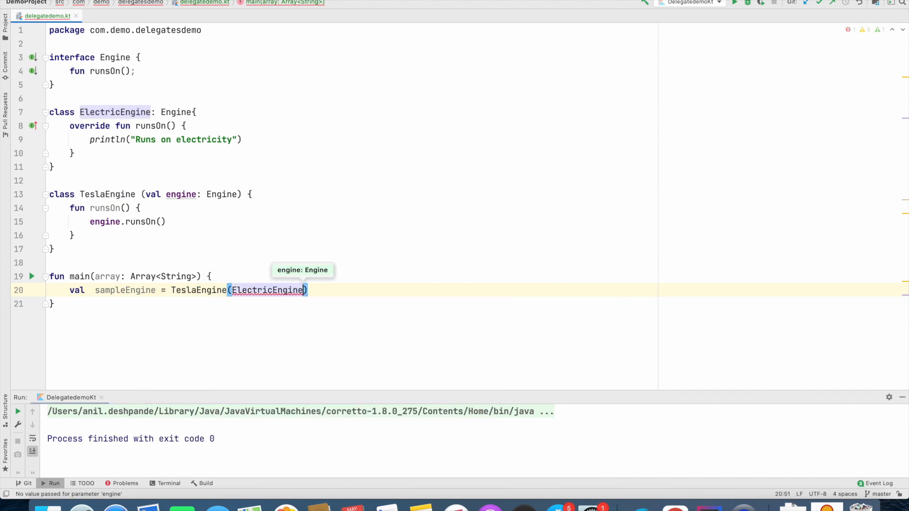
pyautogui.write('sa')
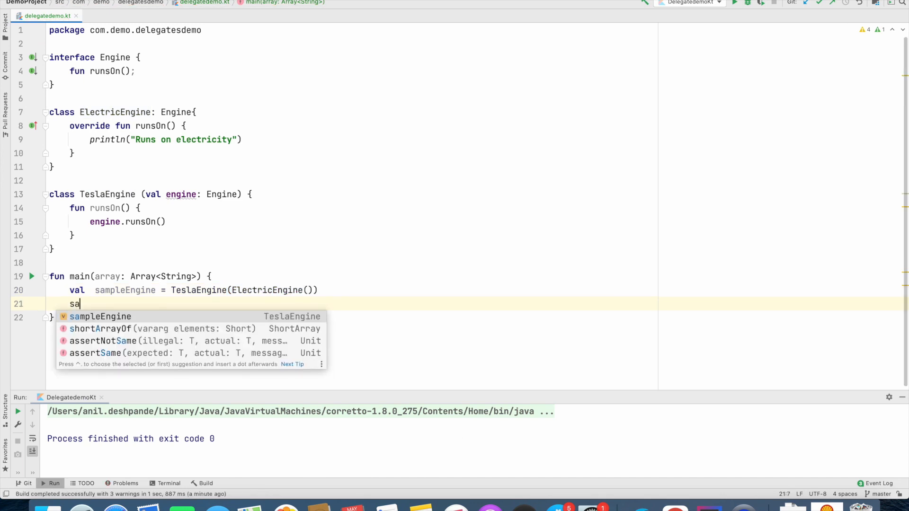
pyautogui.write('sampleEngine.runsOn()')
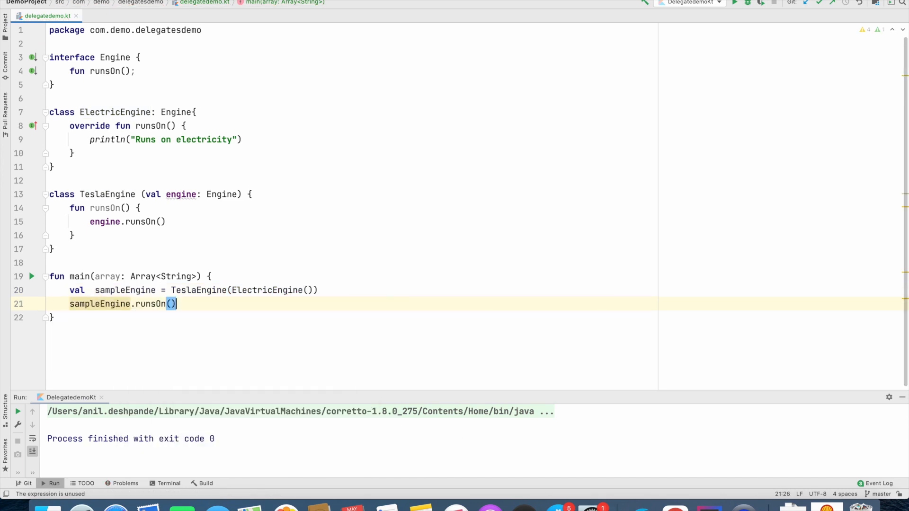
pyautogui.click(747, 3)
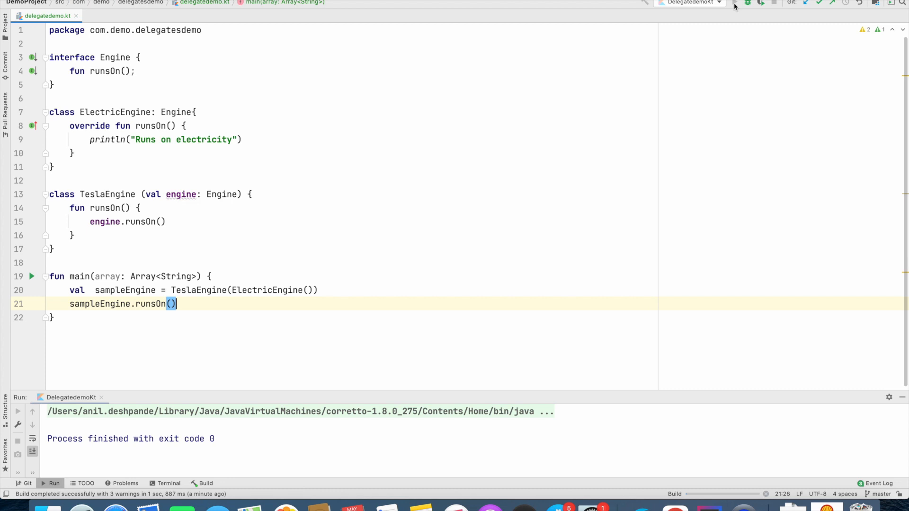
pyautogui.click(734, 3)
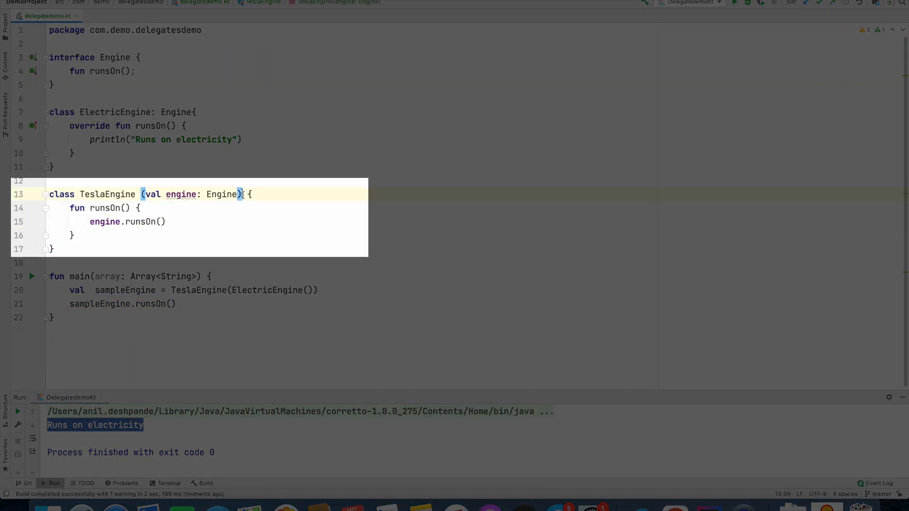
# Step: Declare TeslaEngine as ': Engine by engine' and rerun to print 'Runs on electricity'
pyautogui.write(': Engine by engine')
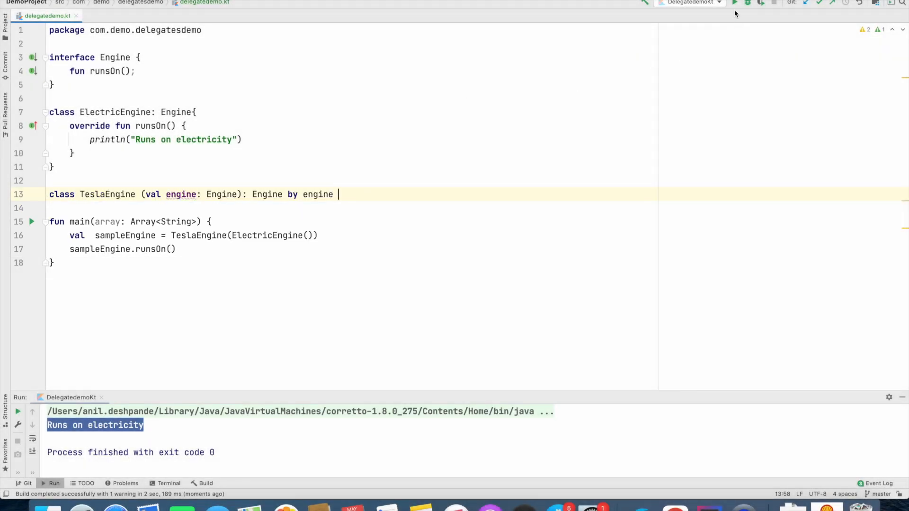
pyautogui.click(734, 2)
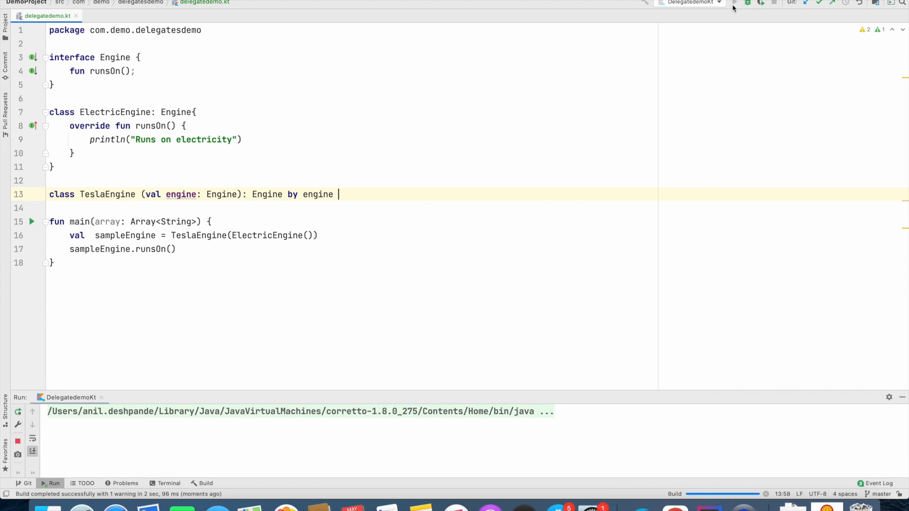
pyautogui.click(734, 2)
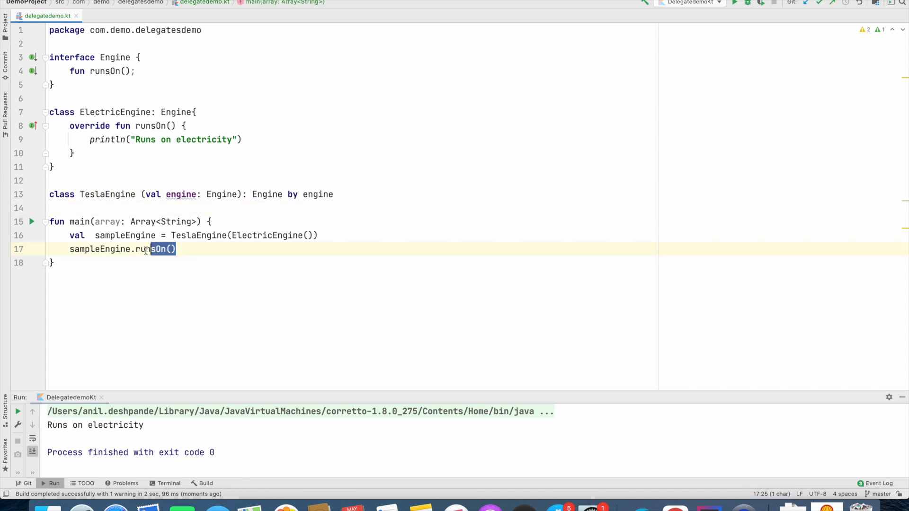
pyautogui.doubleClick(155, 249)
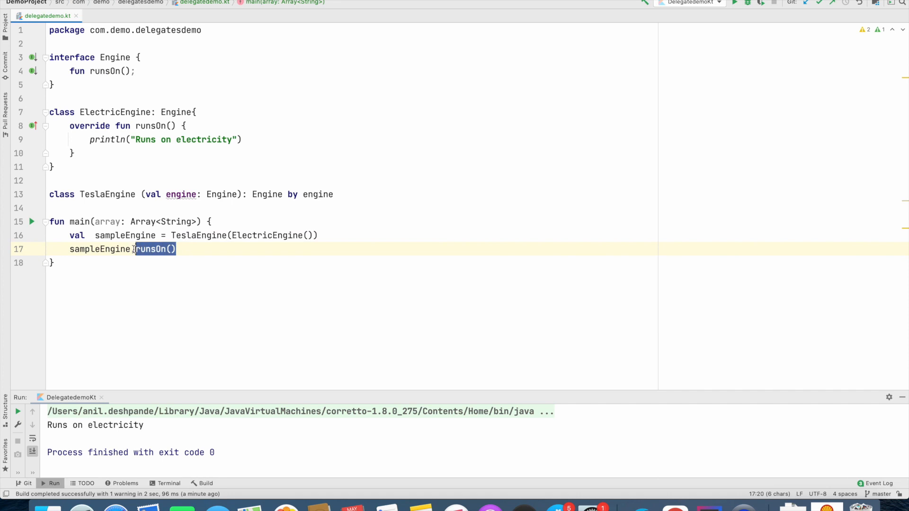
pyautogui.doubleClick(107, 194)
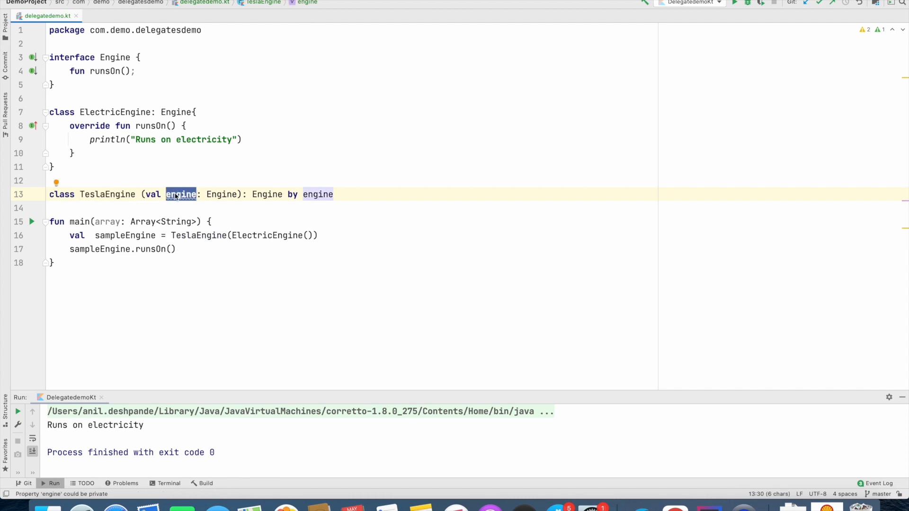
pyautogui.moveTo(192, 197)
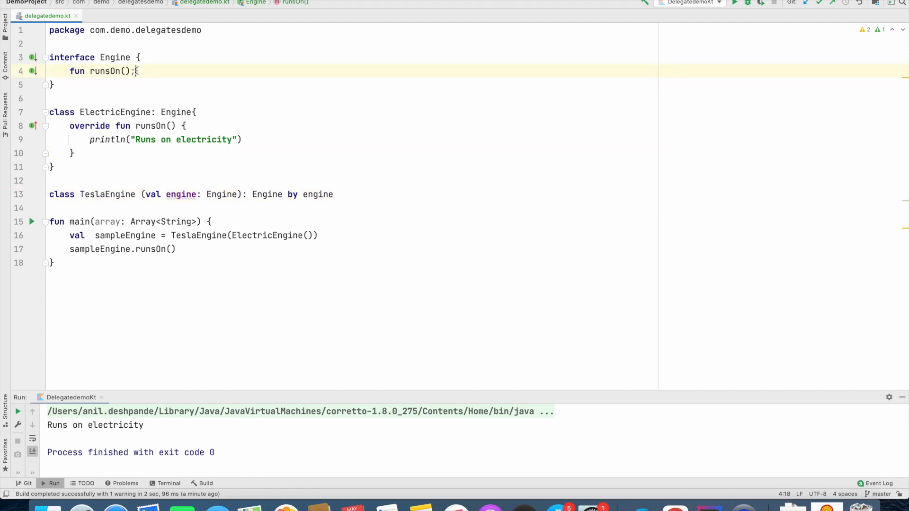
# Step: Declare getTransmissionType in Engine, implement it in ElectricEngine printing 'No Manual transmission', call it, and run
pyautogui.write('fun')
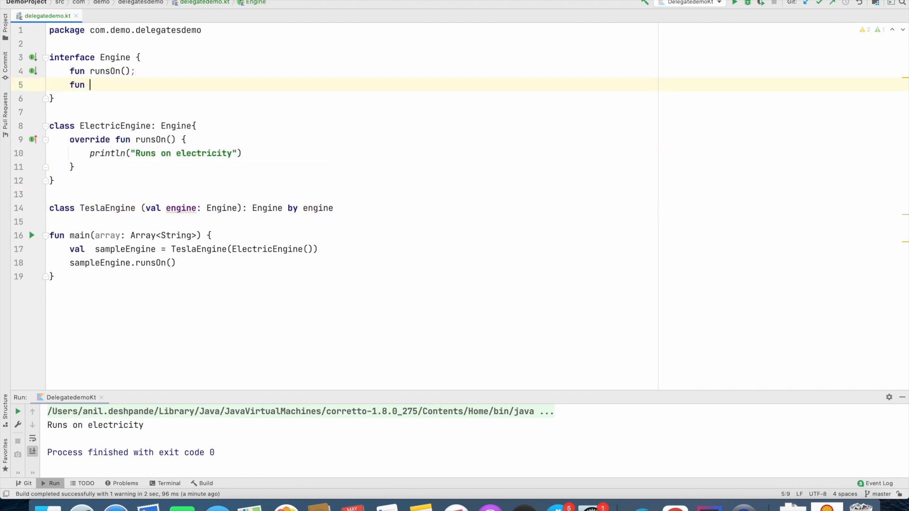
pyautogui.write('getTransmissionType(')
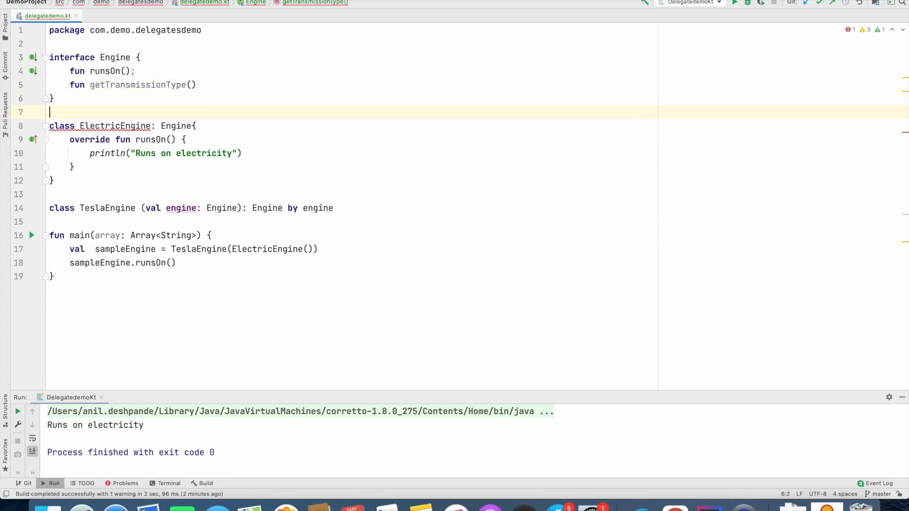
pyautogui.write('oc')
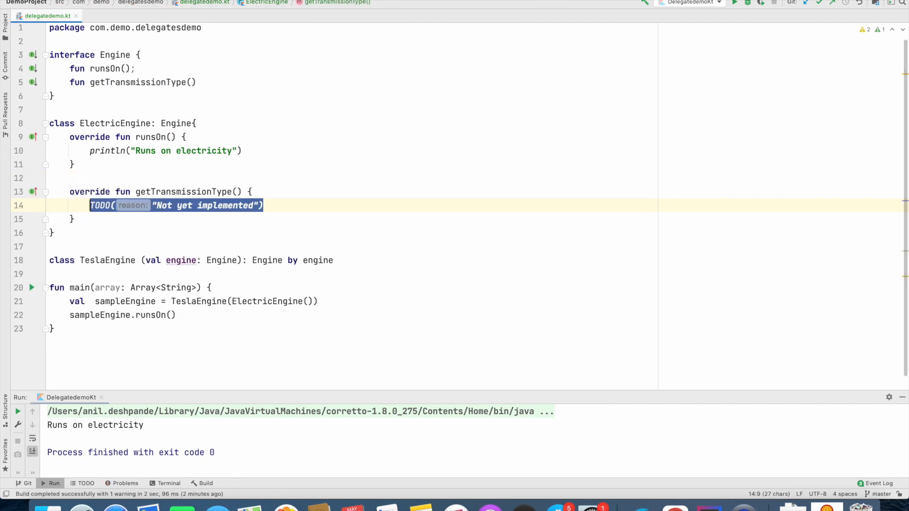
pyautogui.write('println("No")')
pyautogui.write('sampleEngine.getTransmissionType()')
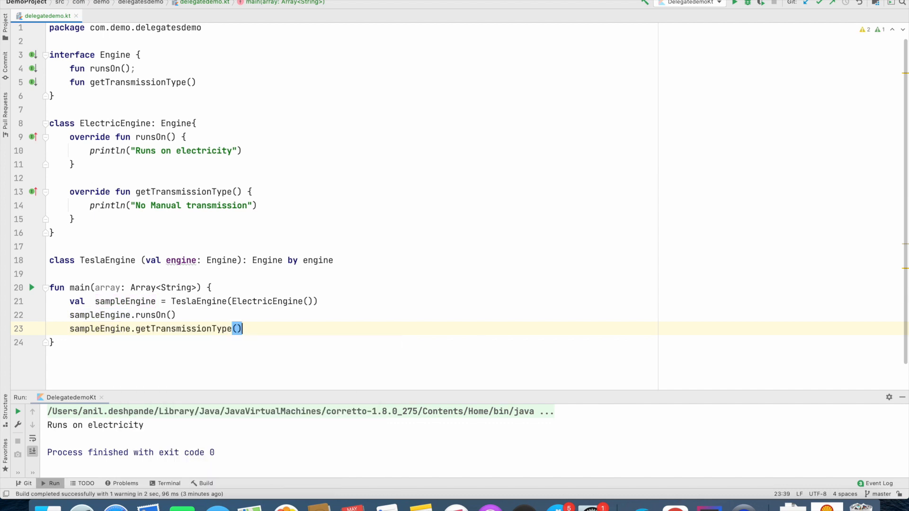
pyautogui.click(107, 261)
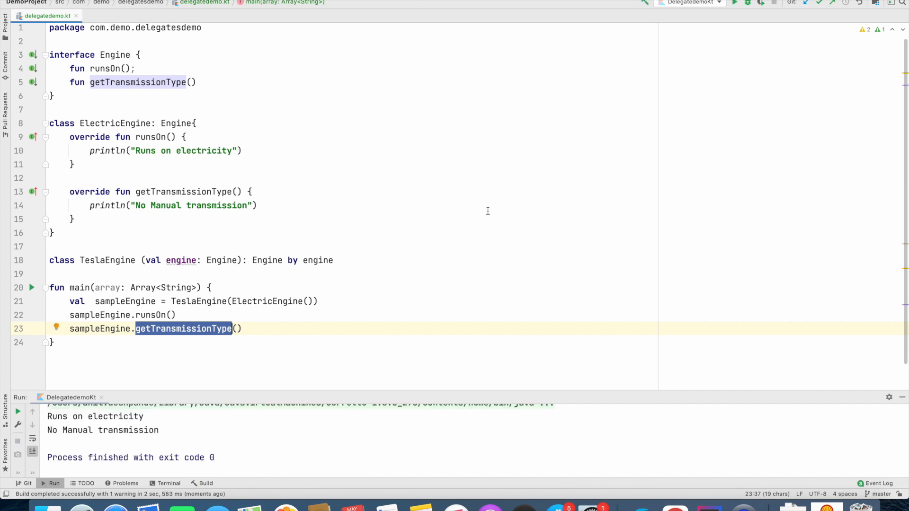
pyautogui.moveTo(292, 260)
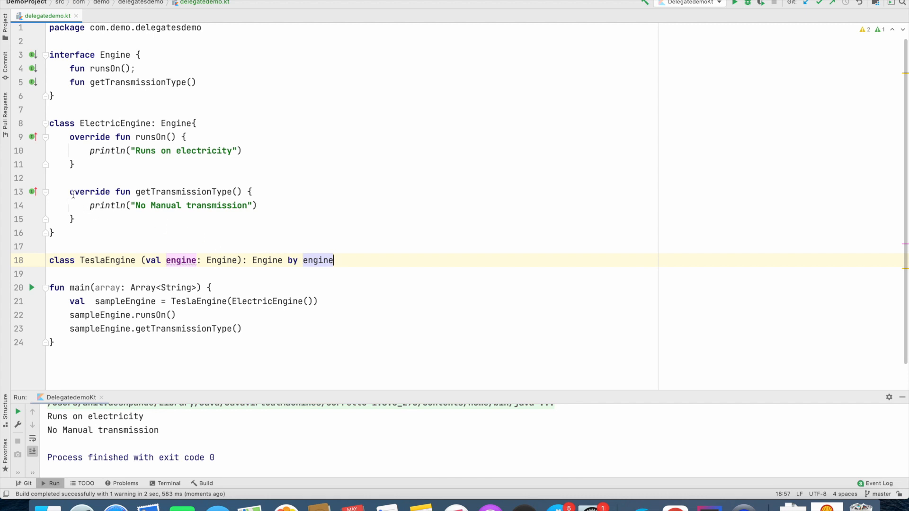
# Step: Copy the getTransmissionType override into a new TeslaEngine body and select it for editing
pyautogui.moveTo(69, 192); pyautogui.dragTo(75, 219)
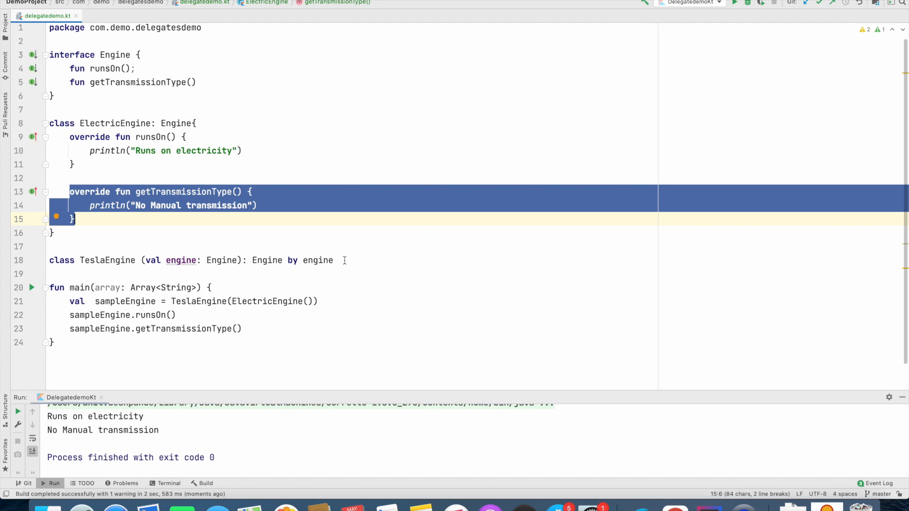
pyautogui.click(335, 261)
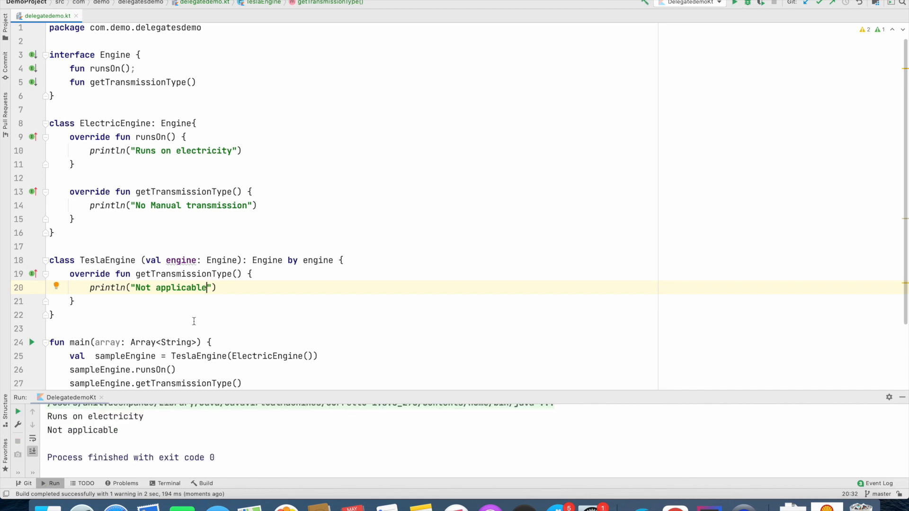
pyautogui.doubleClick(183, 274)
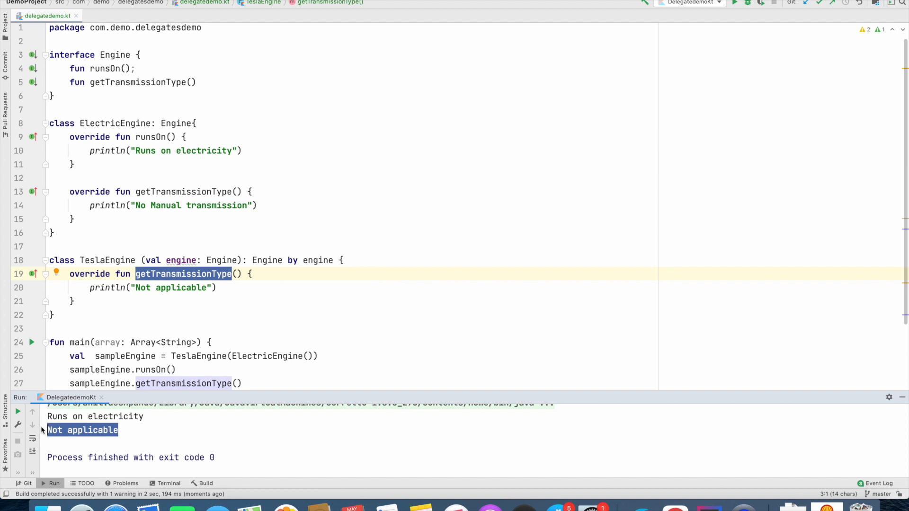
pyautogui.moveTo(201, 297)
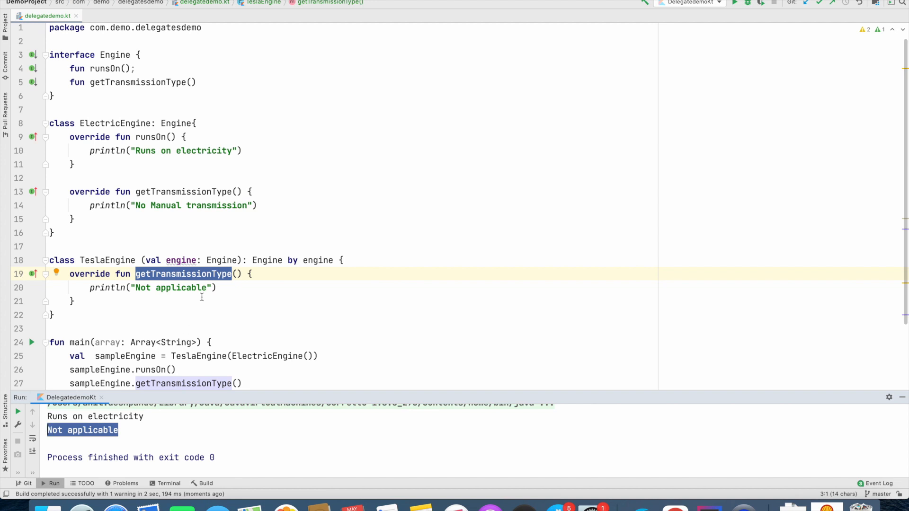